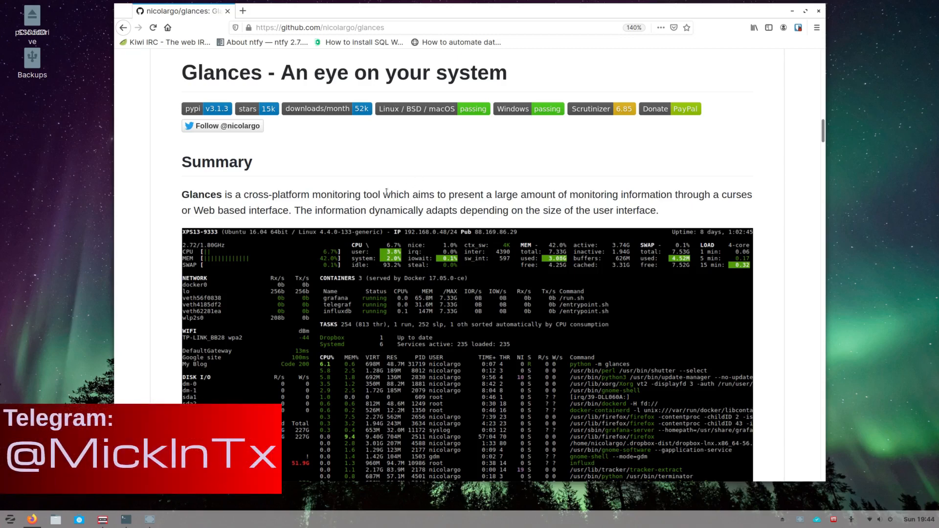
mouse_move(381, 167)
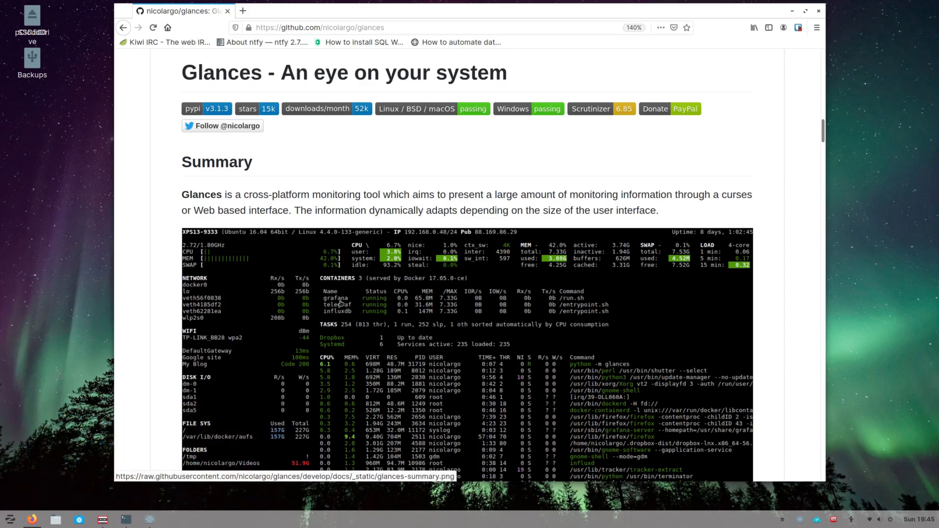
Step: Scroll the Glances README past the Summary screenshot to the client/server mode illustration
scroll("down", 3)
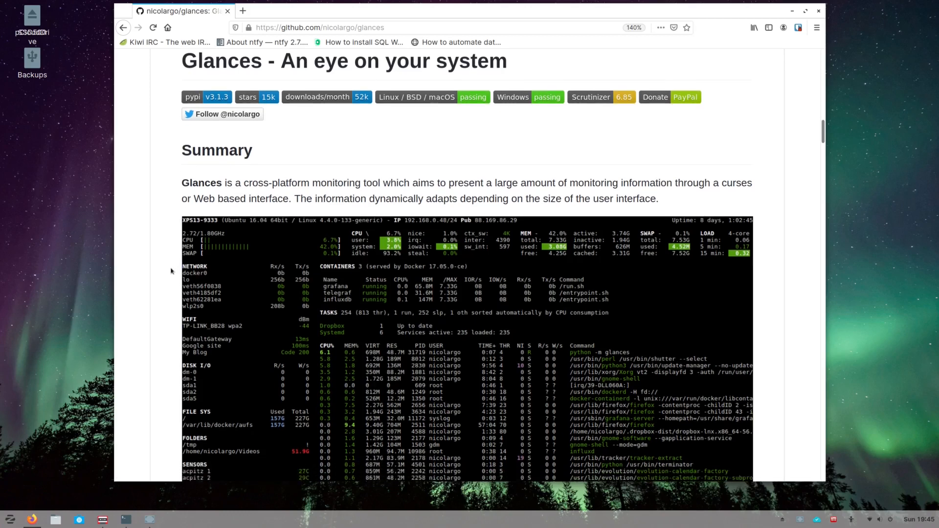
scroll("down", 3)
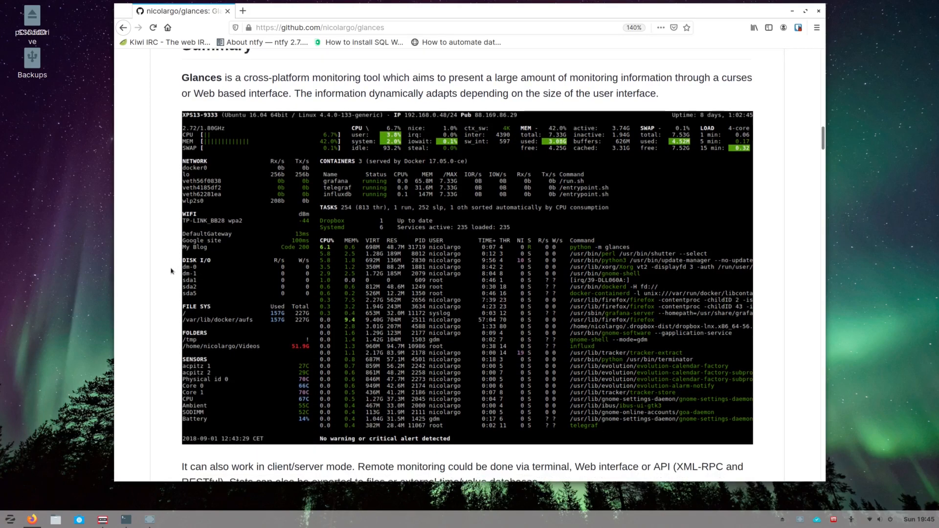
scroll("down", 3)
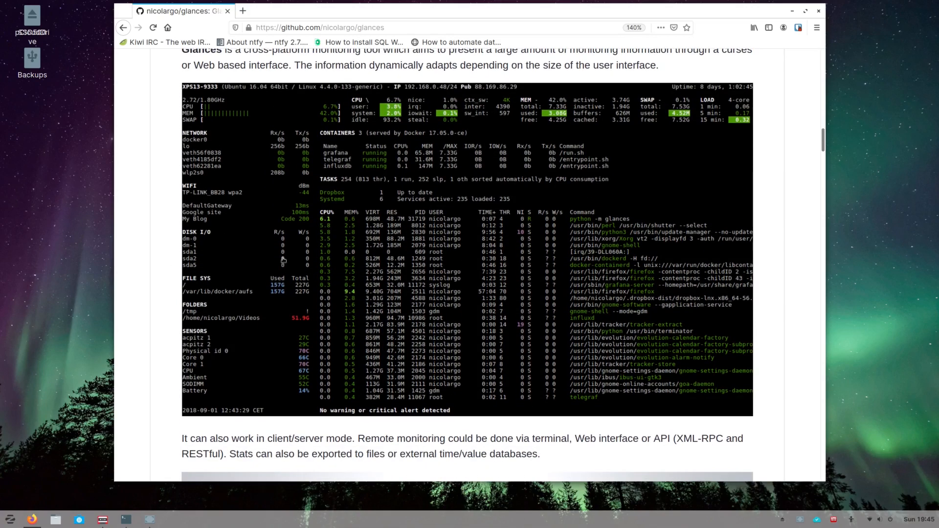
scroll("down", 3)
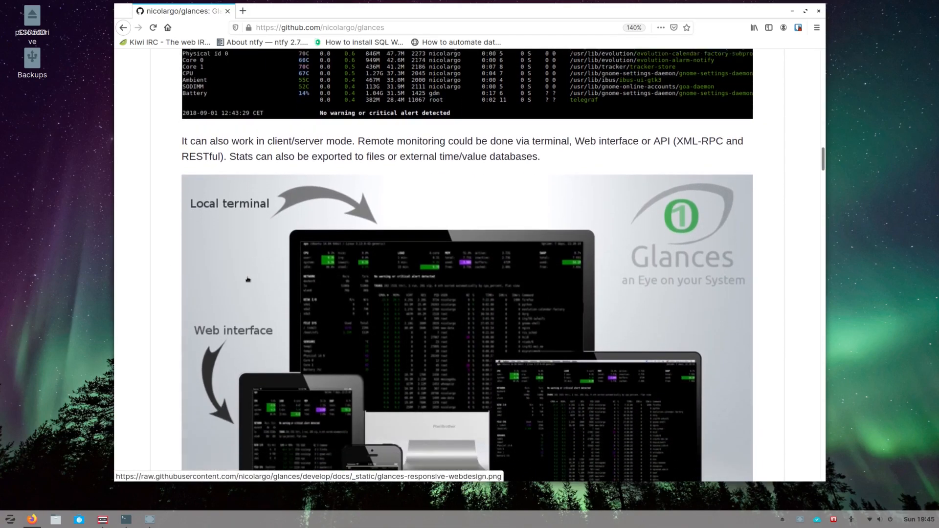
scroll("down", 3)
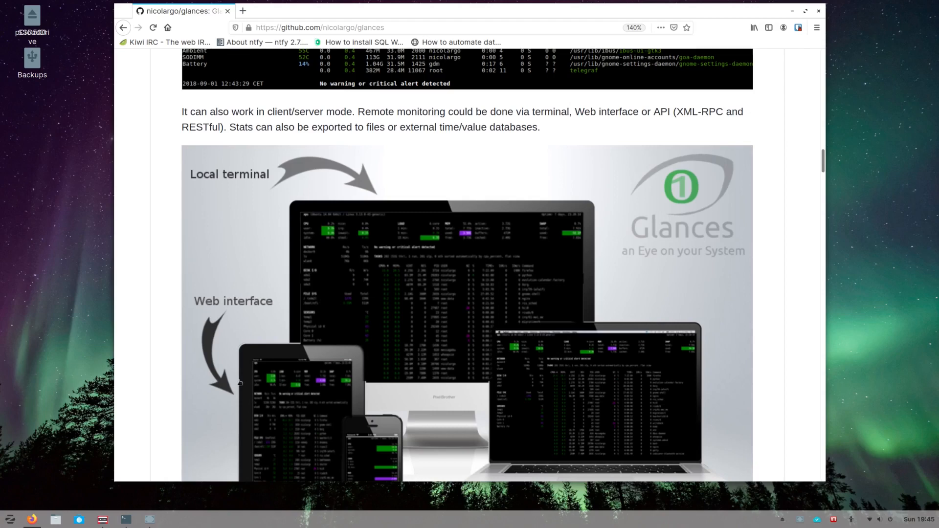
mouse_move(591, 128)
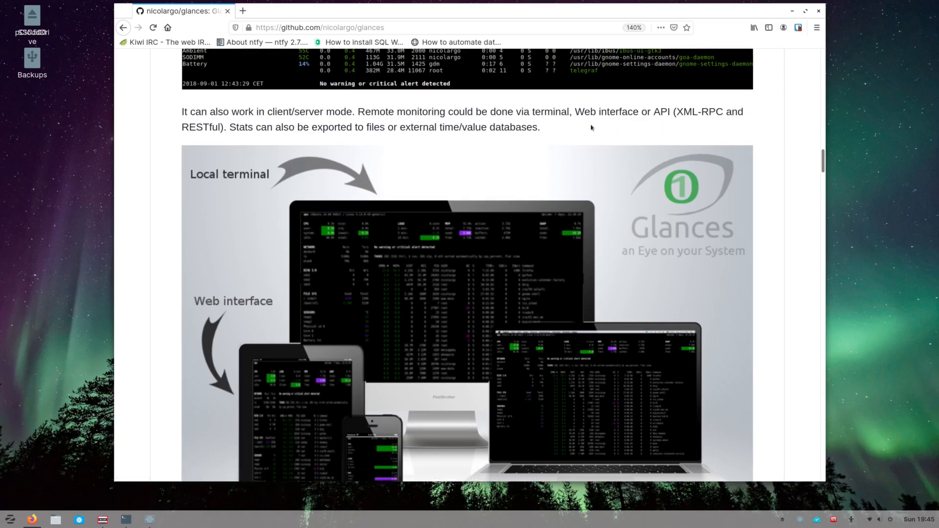
mouse_move(151, 206)
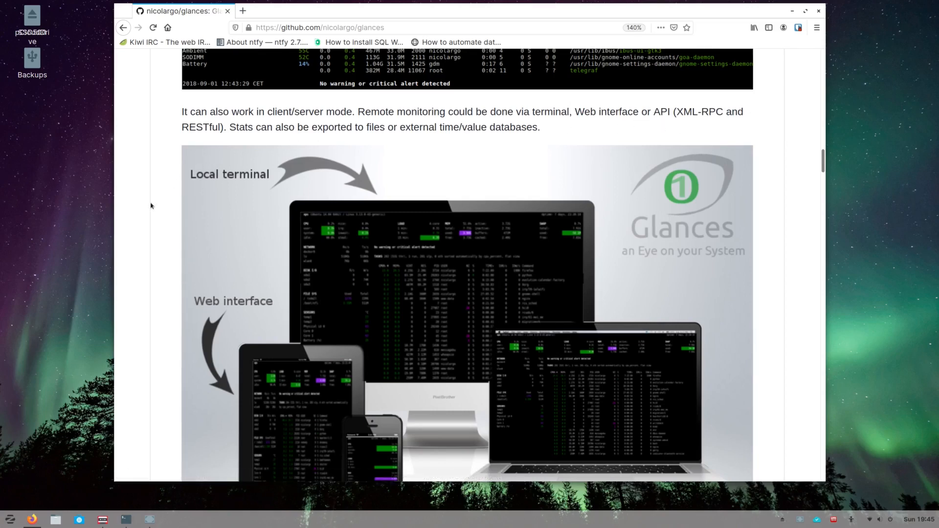
Step: Scroll through Requirements and Installation to the 'PyPI: The simple way' pip commands
scroll("down", 3)
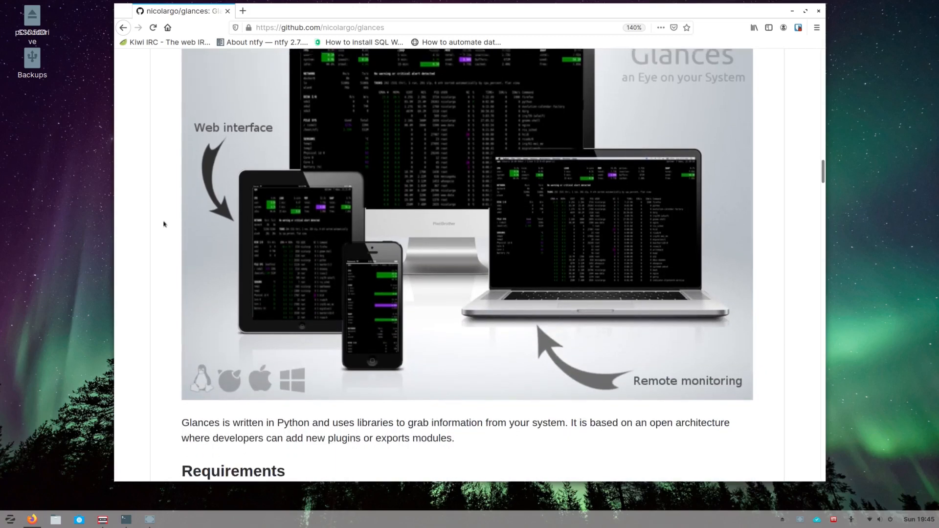
scroll("down", 3)
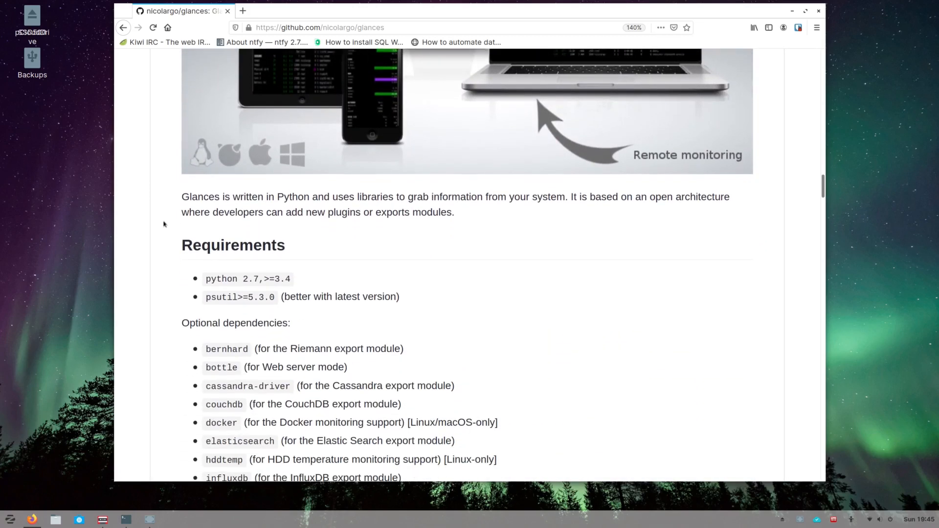
scroll("down", 3)
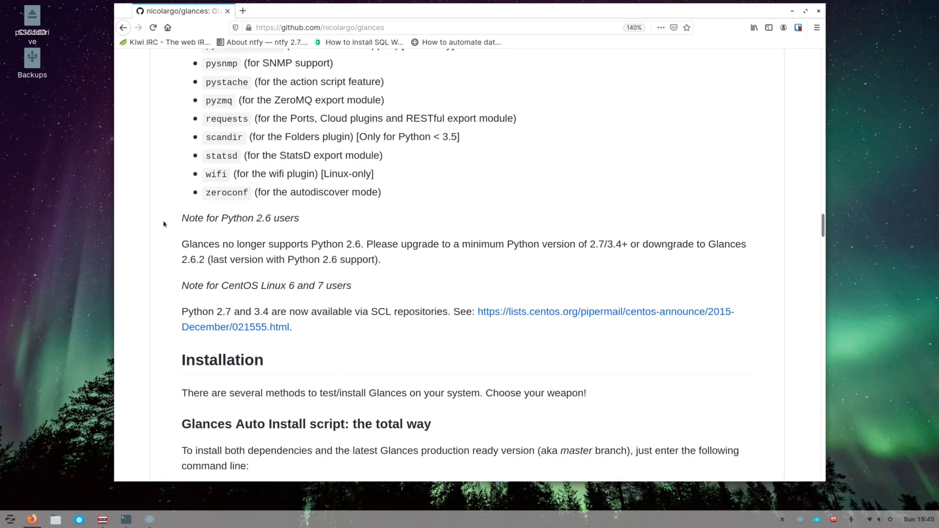
scroll("down", 3)
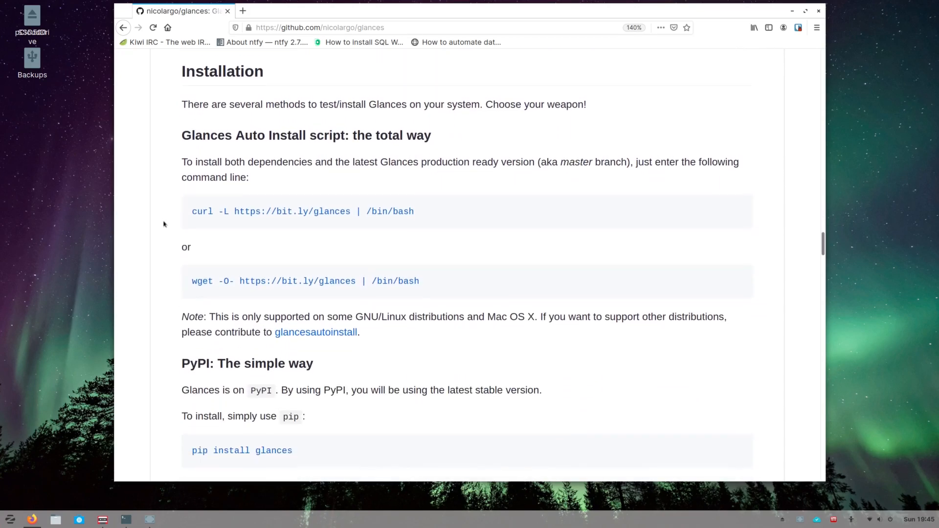
scroll("down", 3)
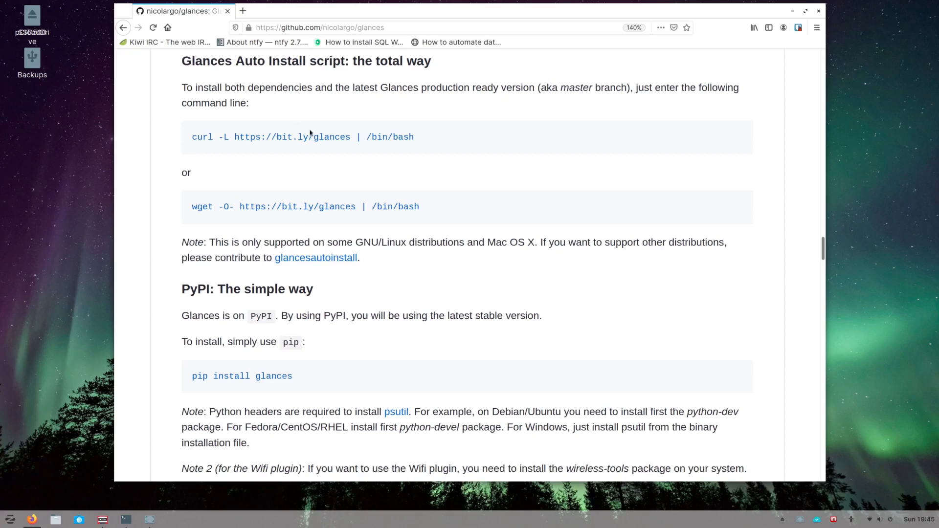
mouse_move(411, 147)
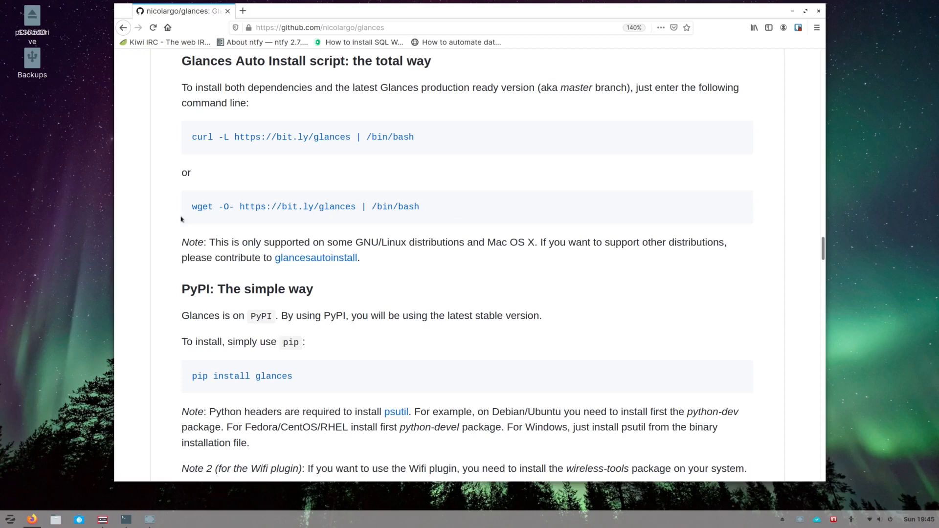
scroll("down", 3)
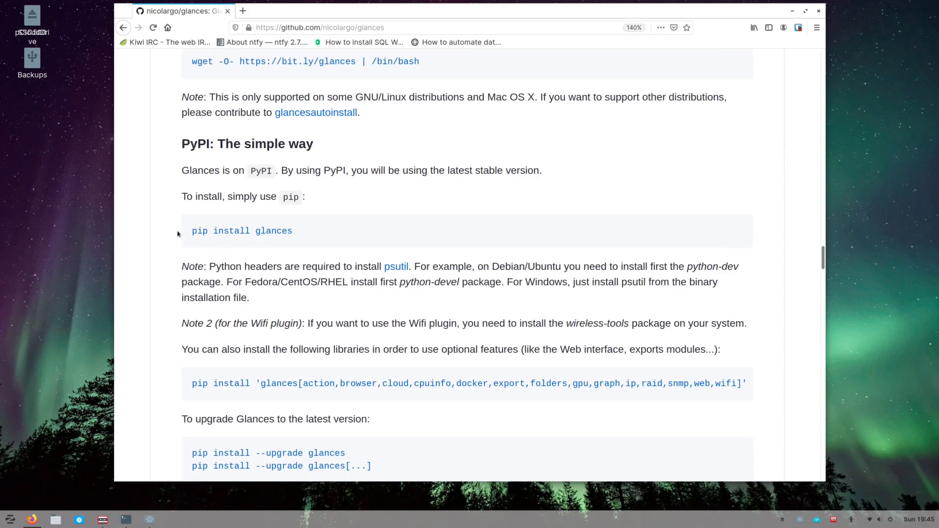
scroll("down", 3)
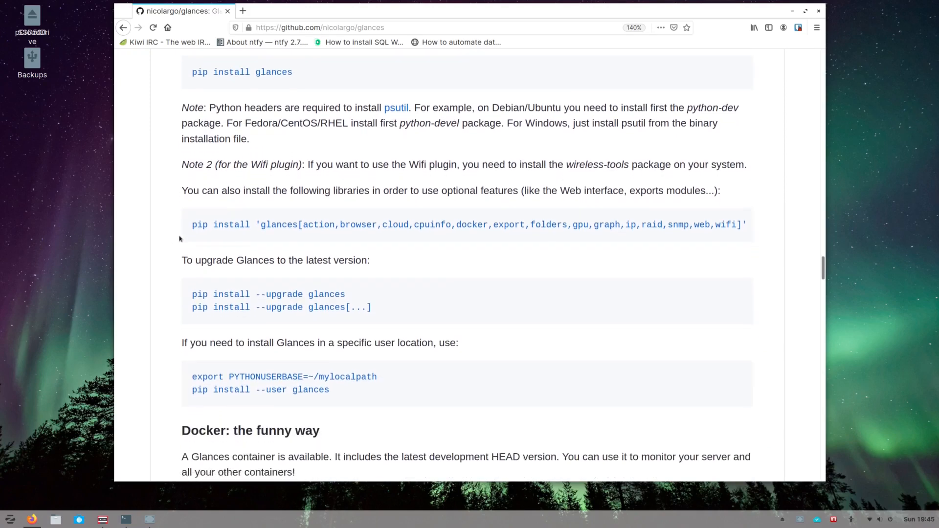
scroll("down", 3)
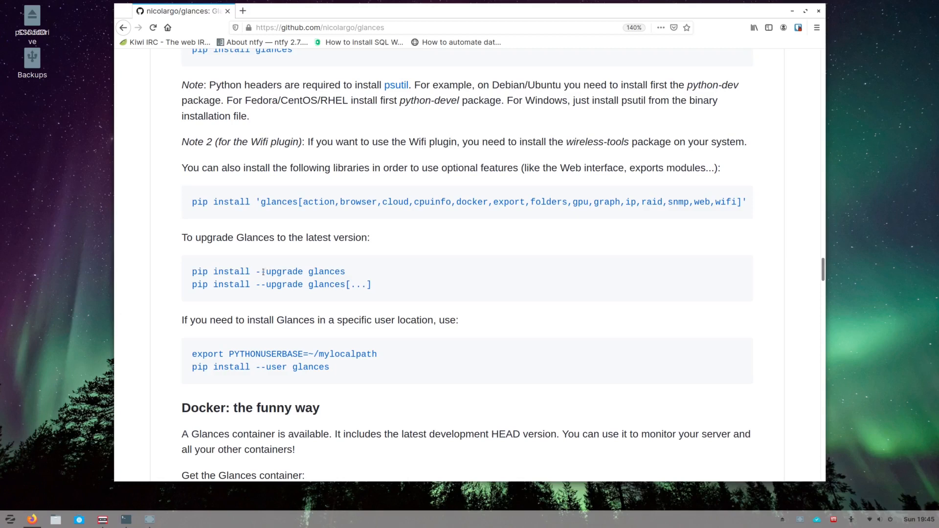
scroll("up", 3)
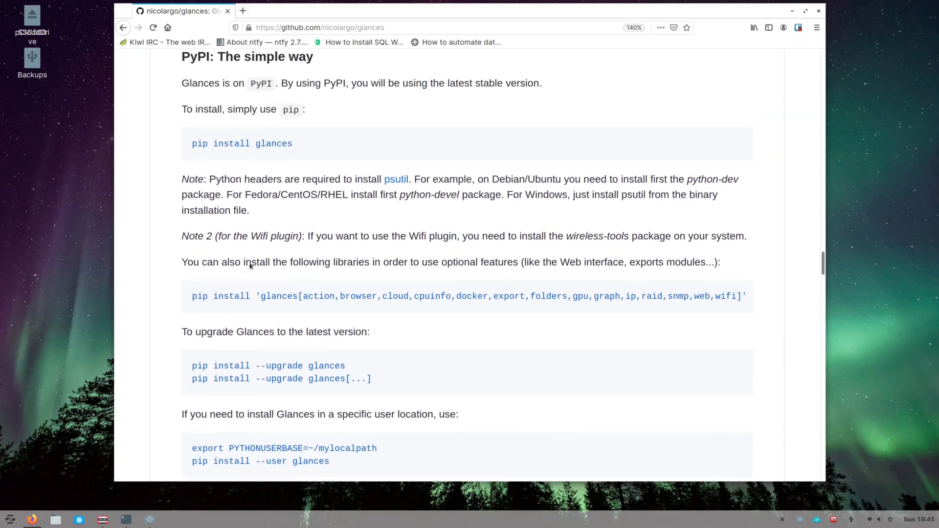
scroll("up", 3)
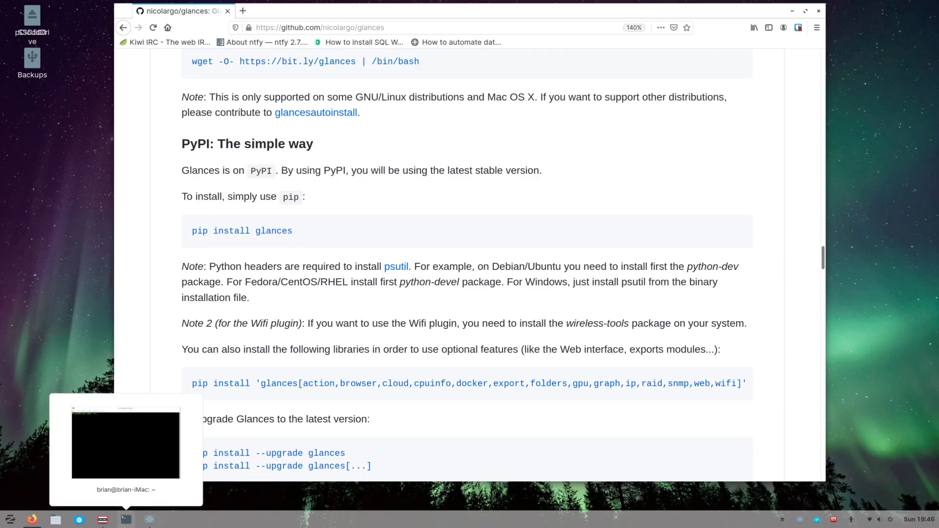
Step: Run sudo apt install python3 in the terminal, entering the password
left_click(125, 443)
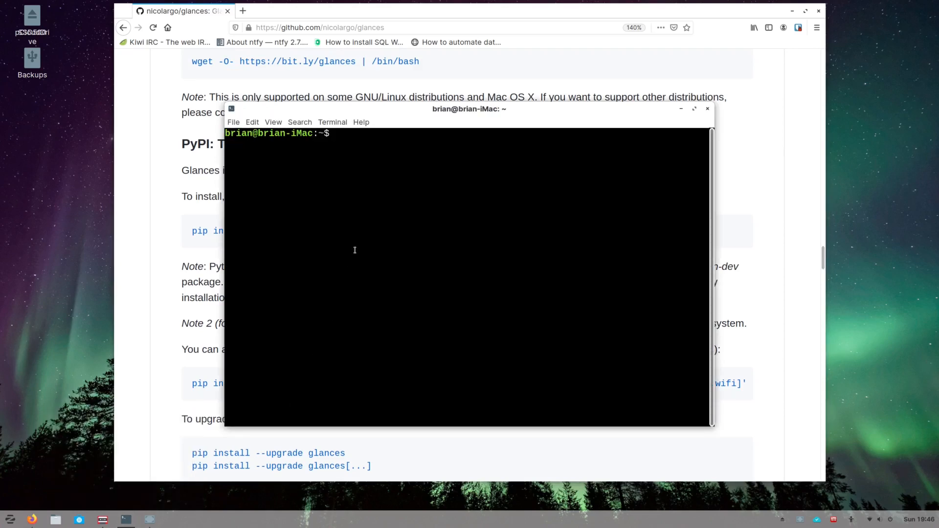
type("sudo apt install python3")
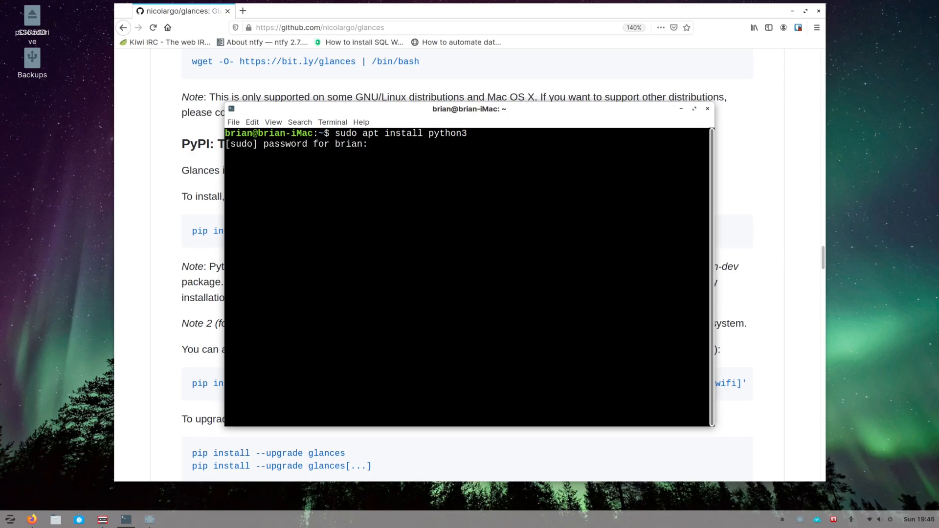
type("password")
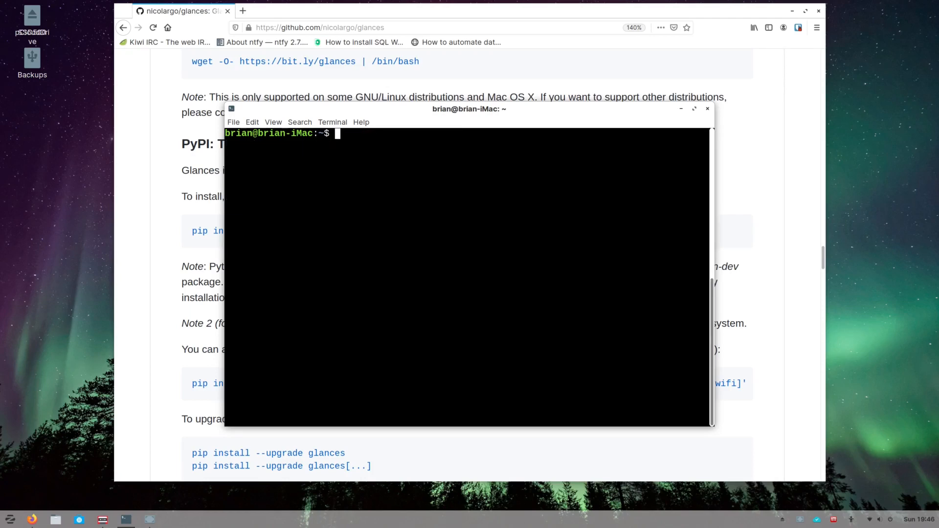
Step: Install pip3 with sudo apt install python3-pip
type("sudo apt")
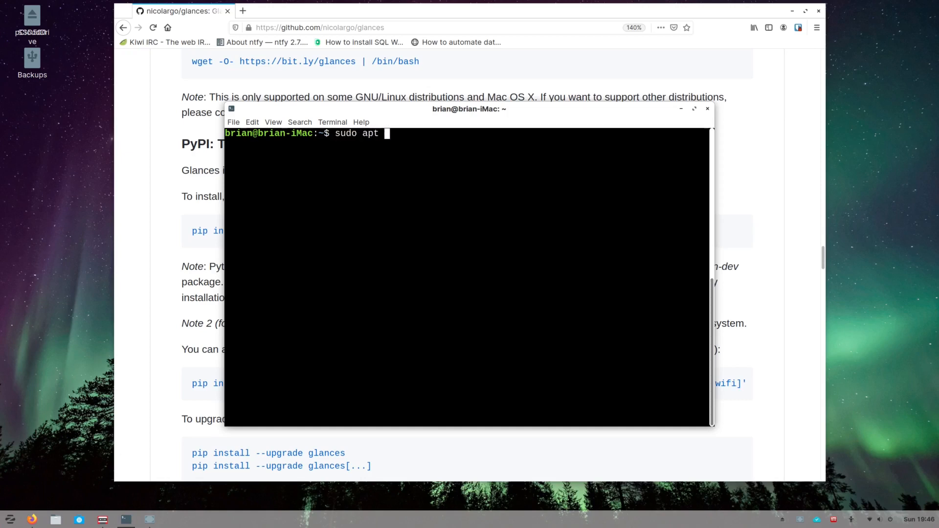
type("install pyt")
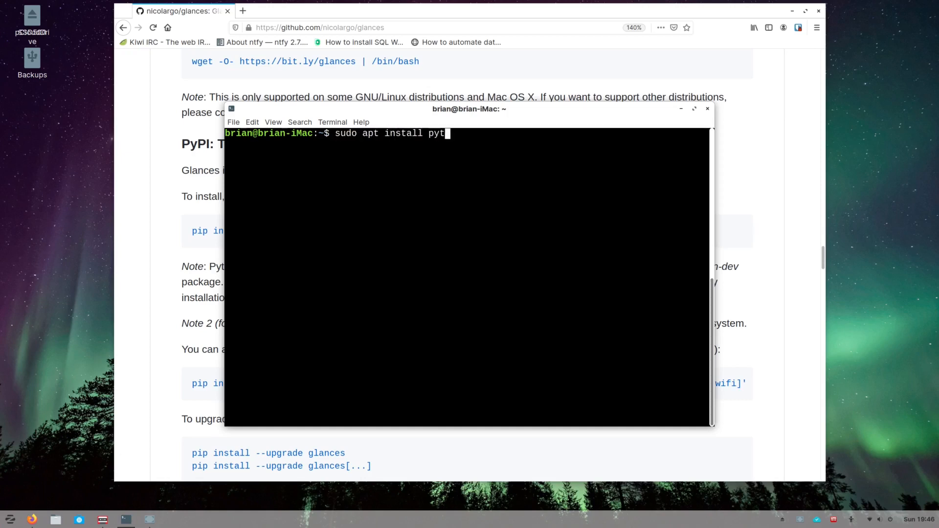
type("hon3-pi")
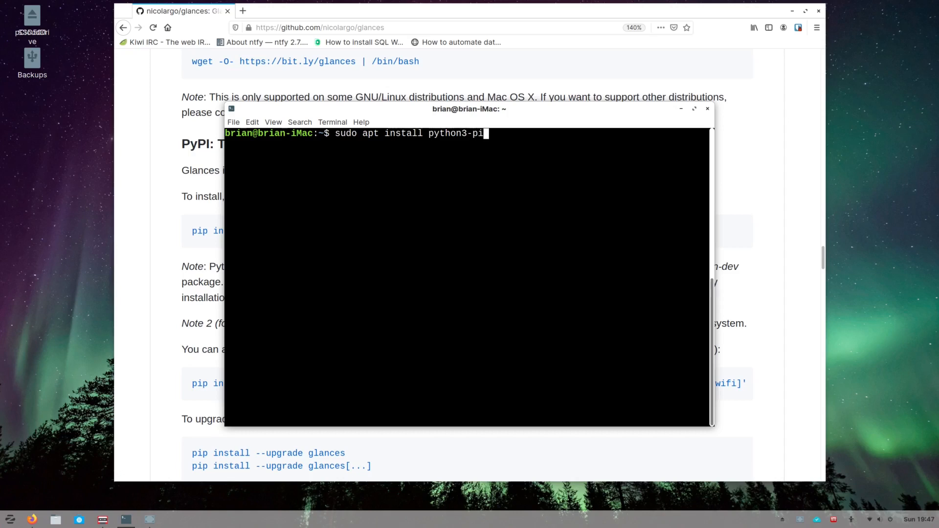
type("p")
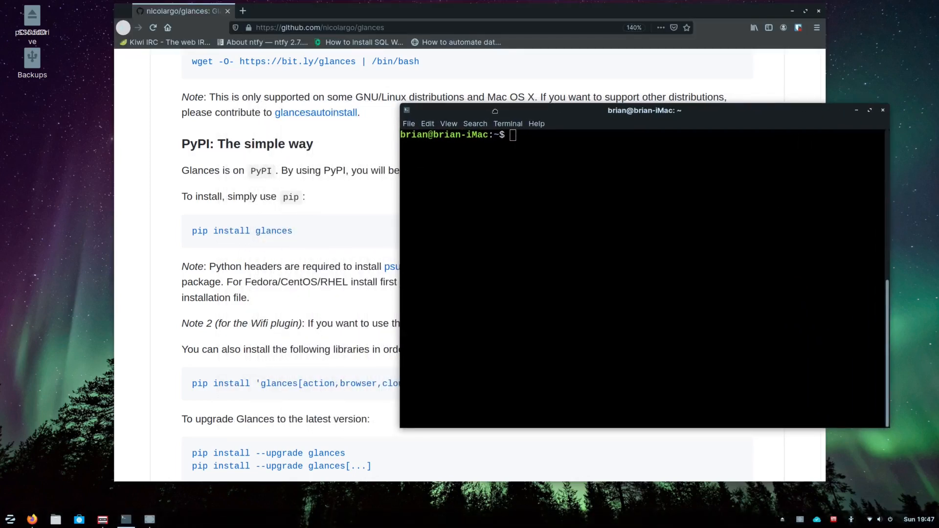
Step: Move the terminal window to the centre-right of the browser page
left_click_drag(644, 110, 488, 106)
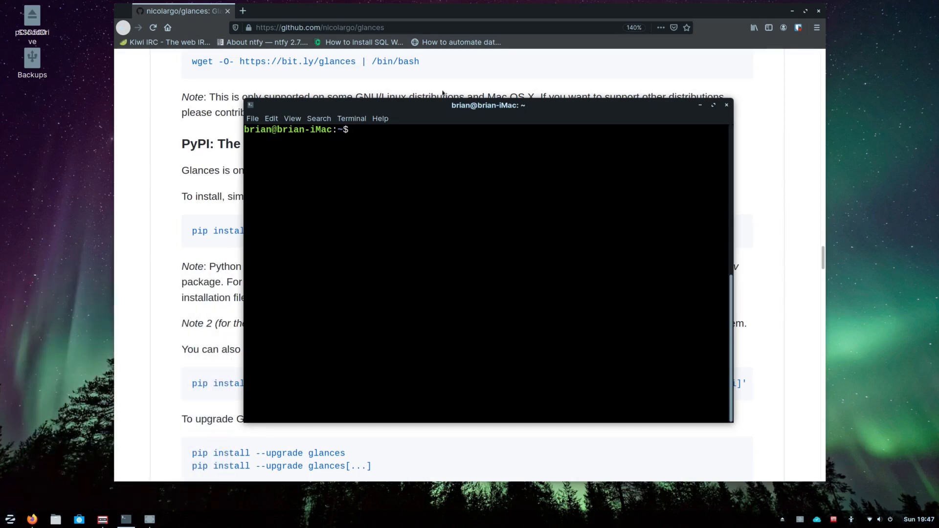
left_click_drag(488, 105, 594, 119)
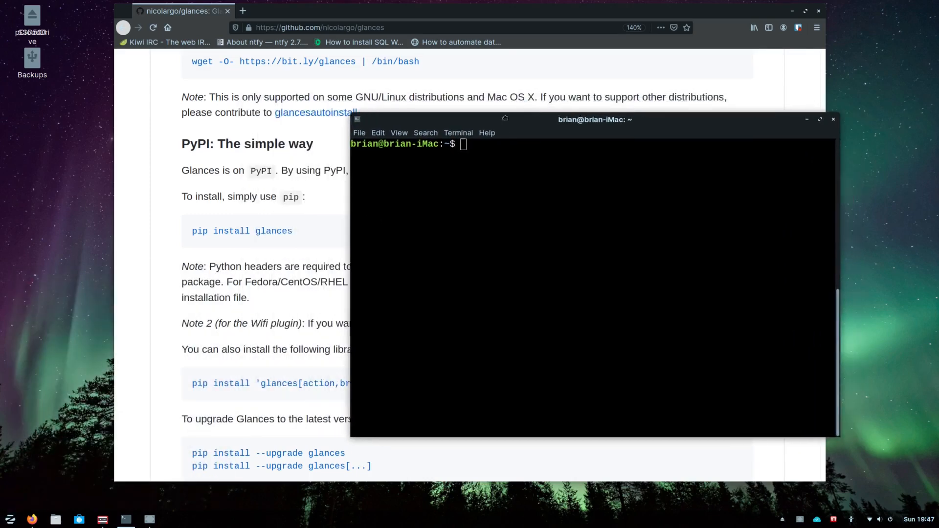
left_click_drag(592, 119, 464, 115)
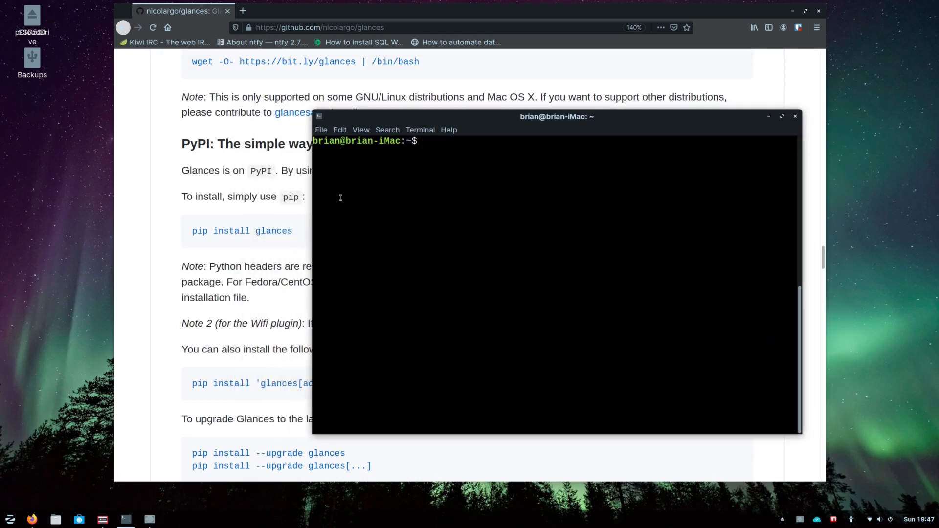
Step: Install Glances 3.1.3 with sudo pip3 install glances
type("sudo pip")
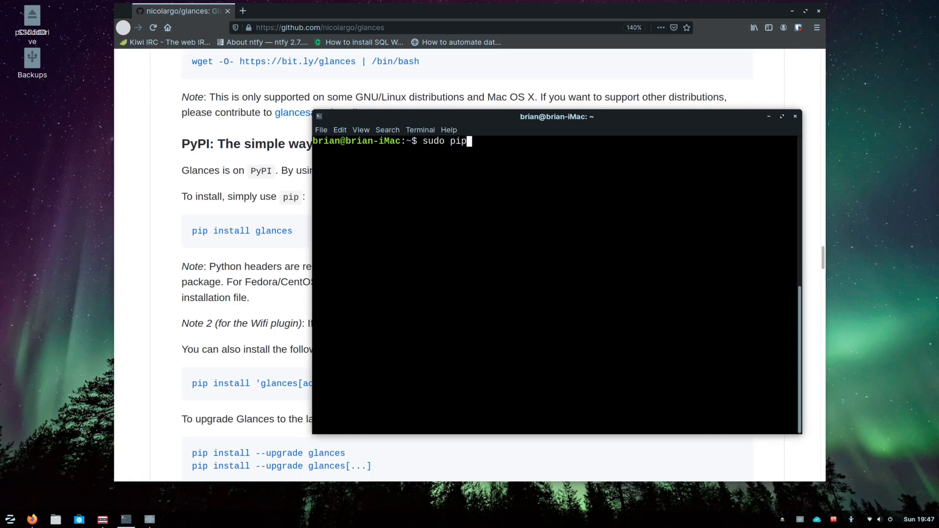
type("install p")
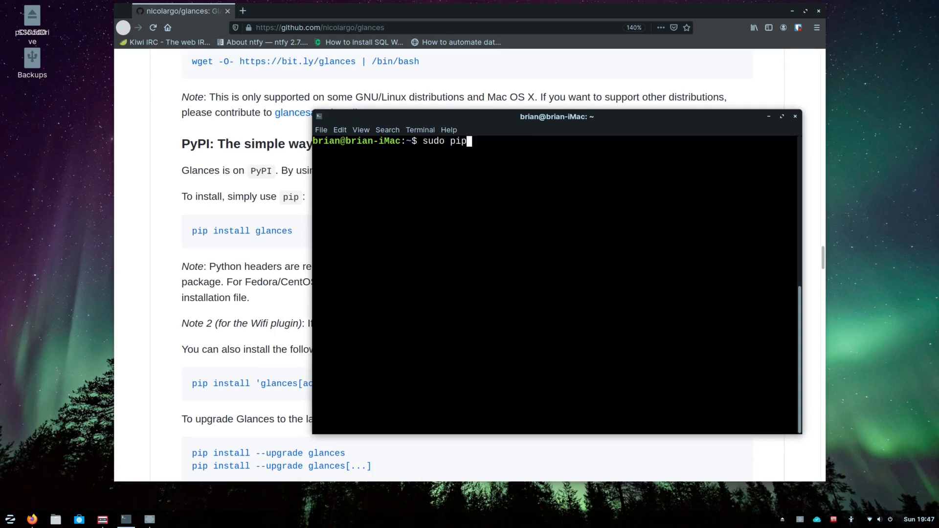
type("3")
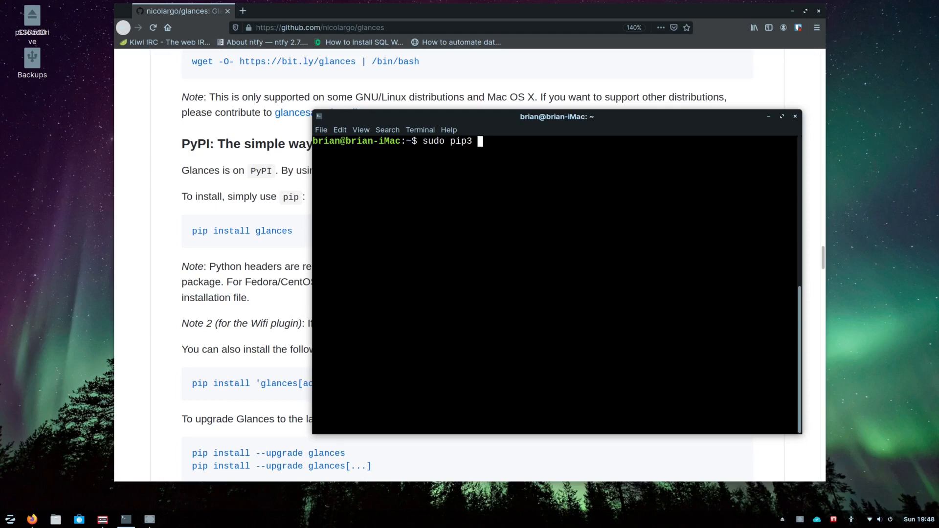
type("install")
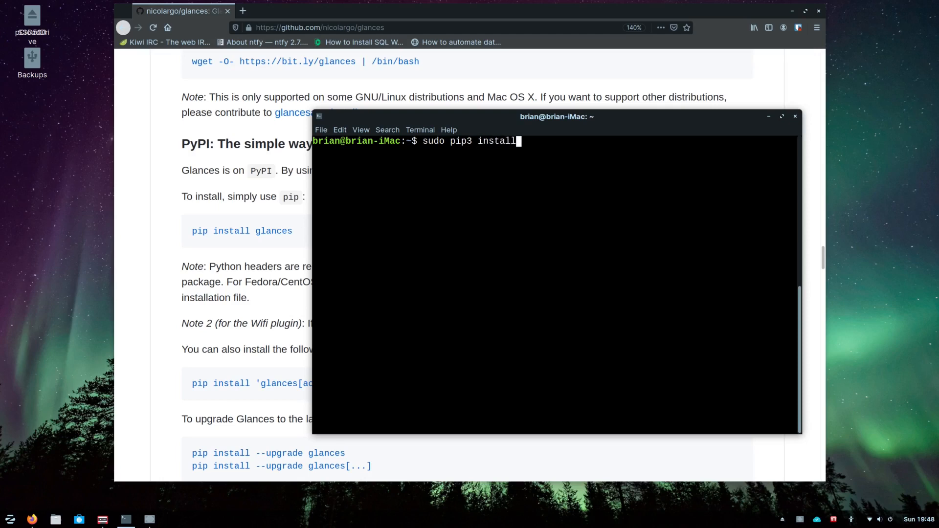
type("glances")
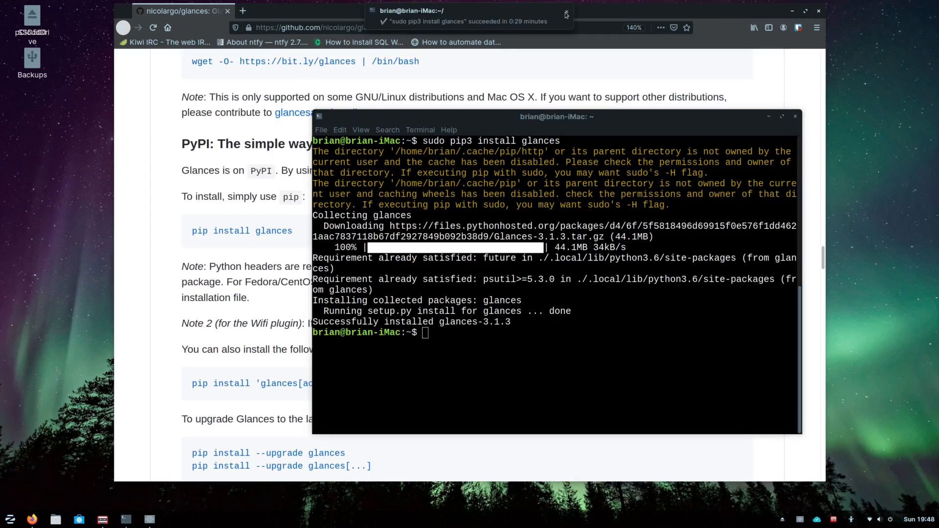
Step: Select the pip install 'glances[...]' optional-extras command in the Firefox README
left_click(484, 358)
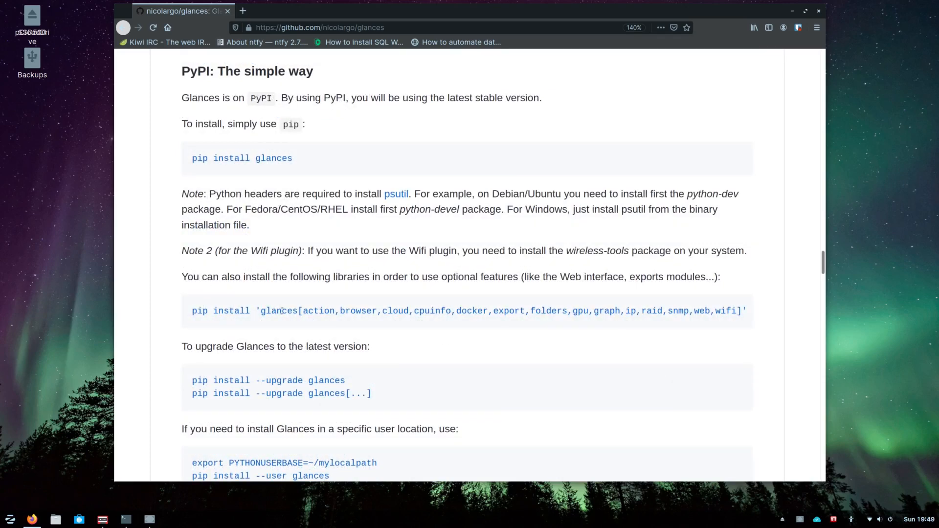
mouse_move(366, 314)
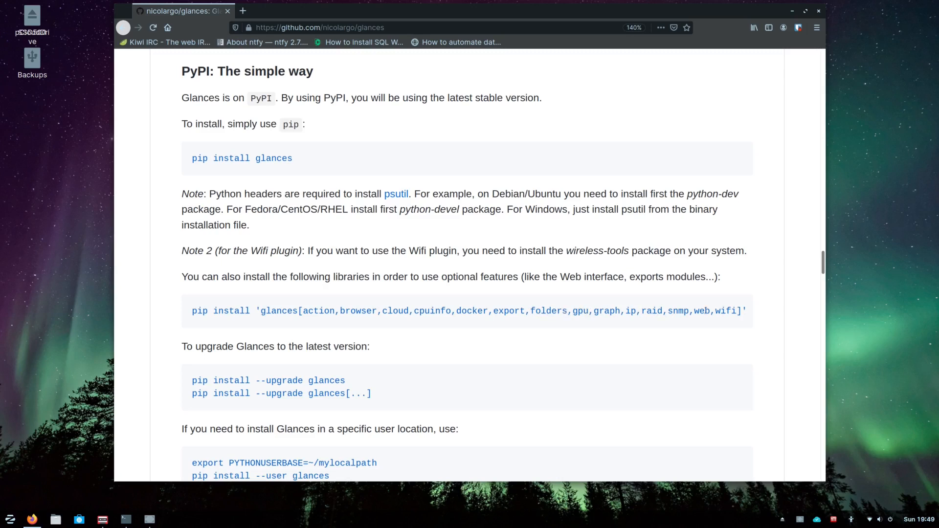
mouse_move(750, 316)
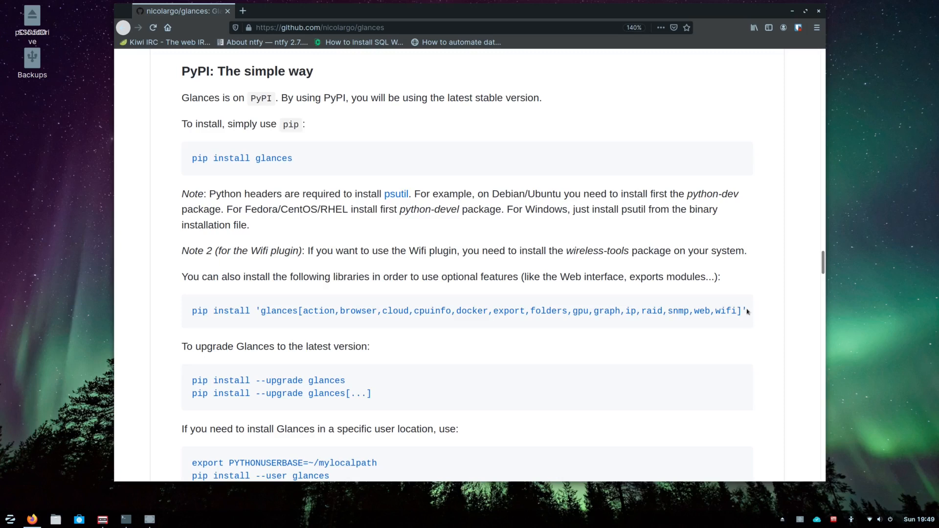
left_click_drag(745, 311, 615, 311)
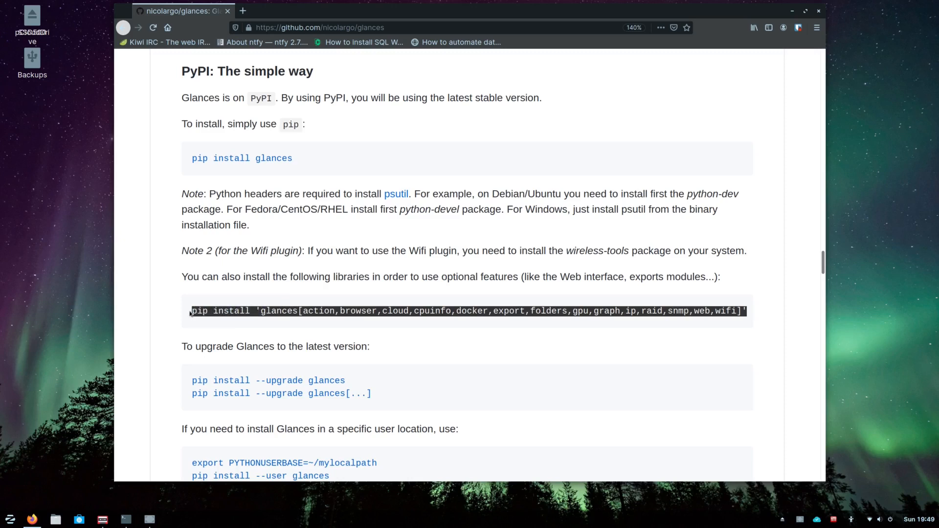
mouse_move(187, 311)
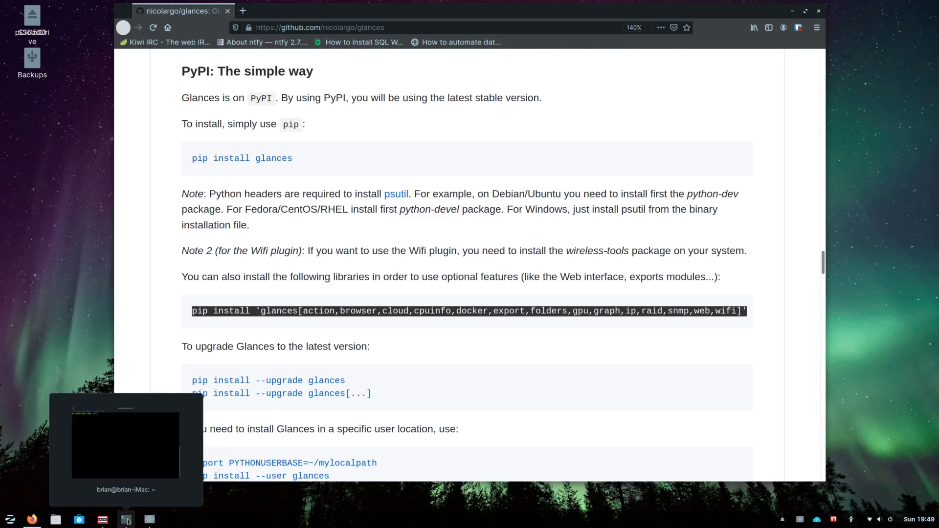
Step: Paste the extras install command in the terminal as sudo pip3 and run it
left_click(126, 518)
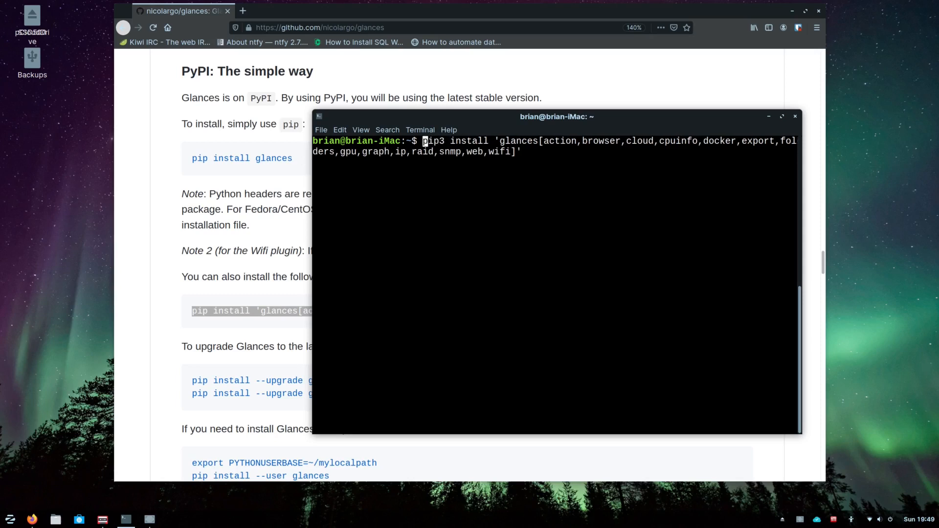
type("sudo")
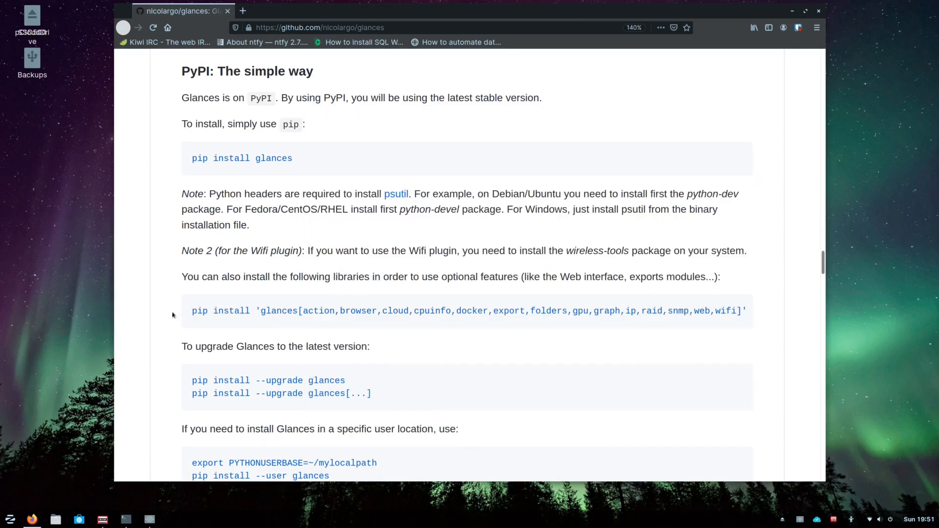
Step: Scroll through the Glances README while the optional extras finish installing
scroll("down", 3)
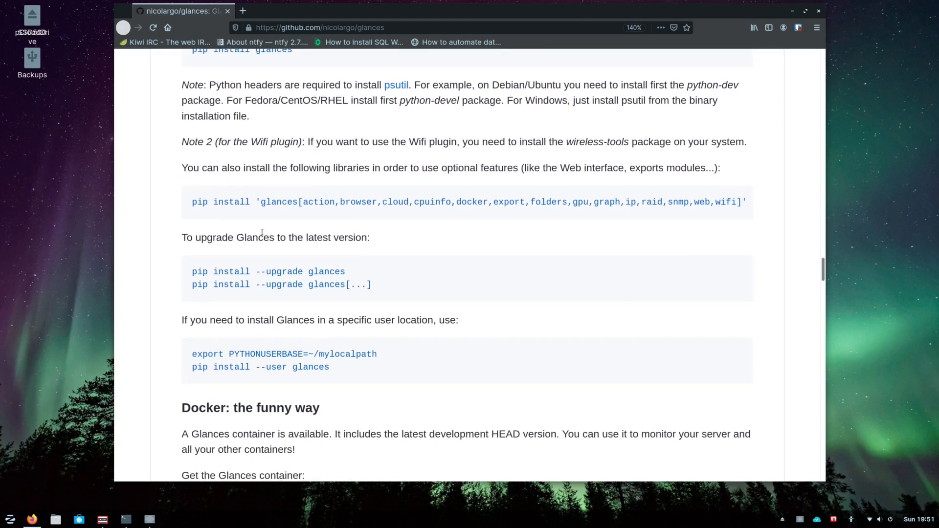
mouse_move(344, 262)
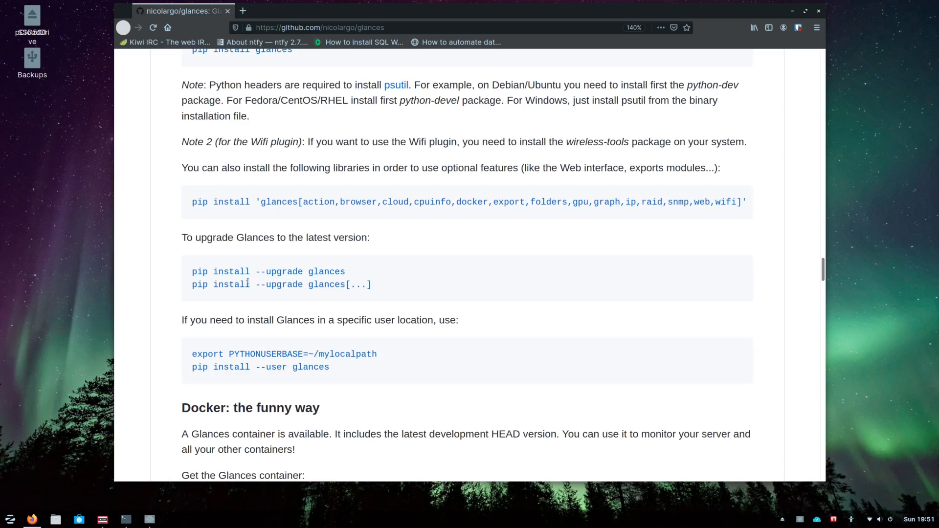
mouse_move(286, 271)
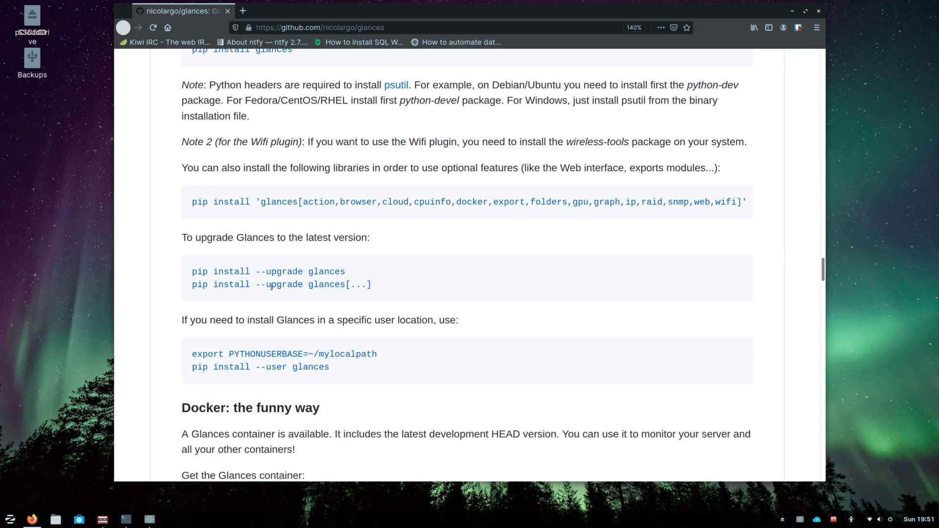
scroll("up", 3)
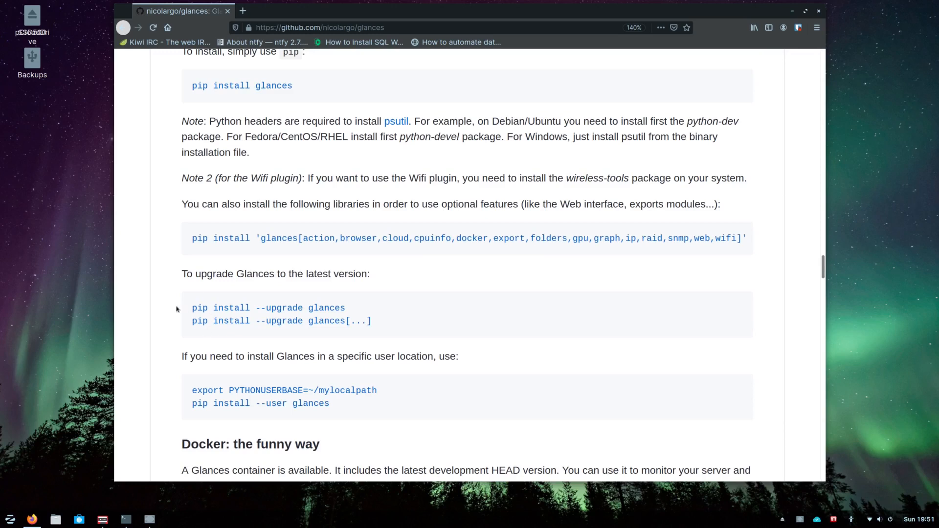
mouse_move(333, 337)
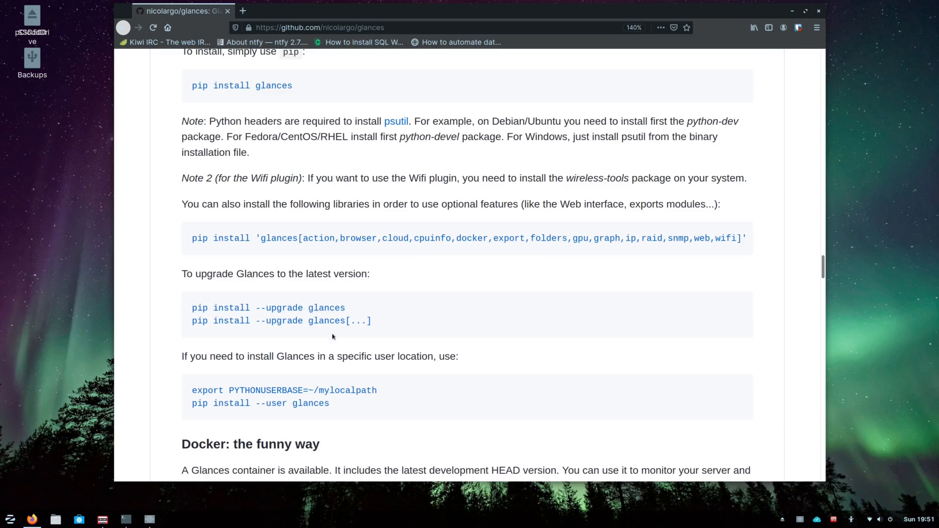
scroll("down", 3)
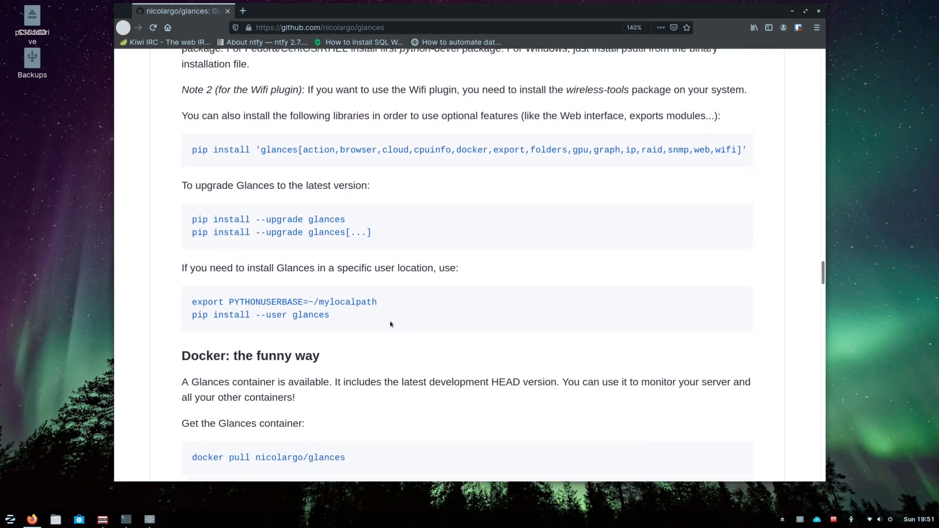
scroll("down", 3)
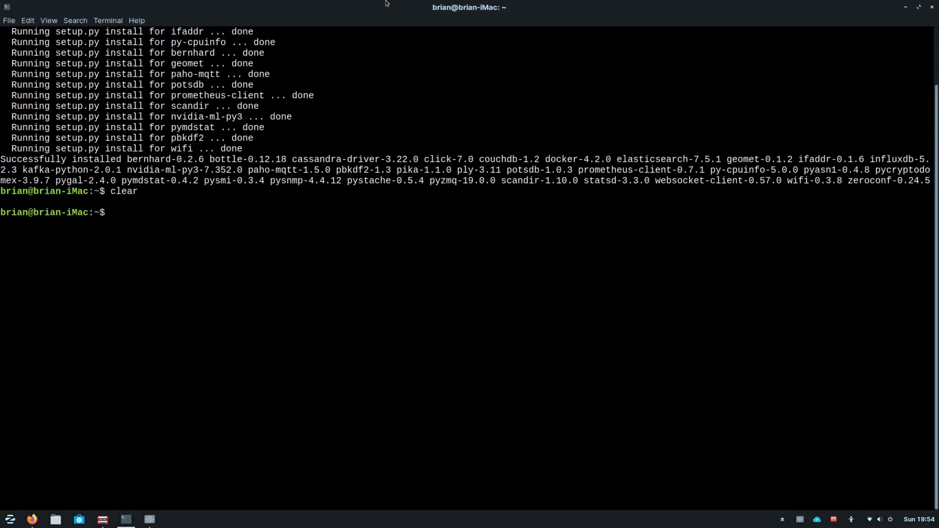
Step: Launch glances to watch live CPU, memory, network and process stats, then quit
type("gla")
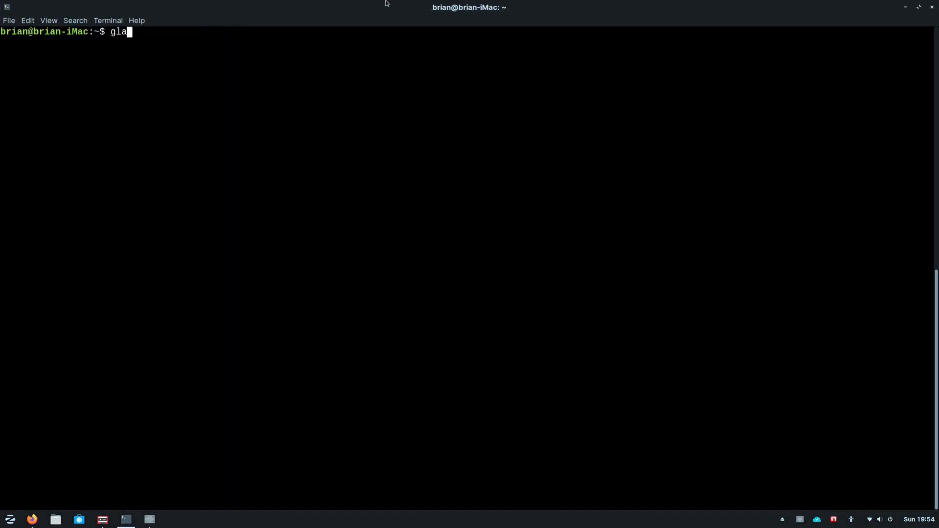
type("nces")
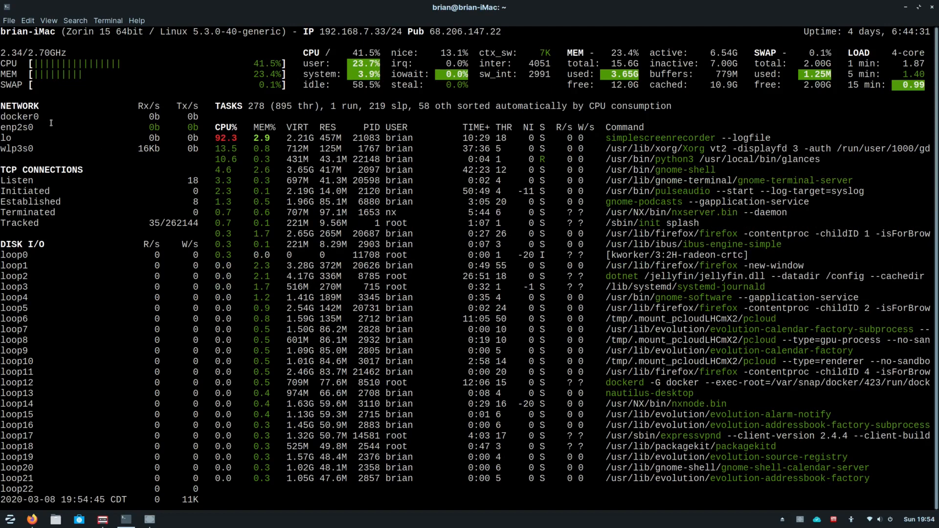
mouse_move(48, 151)
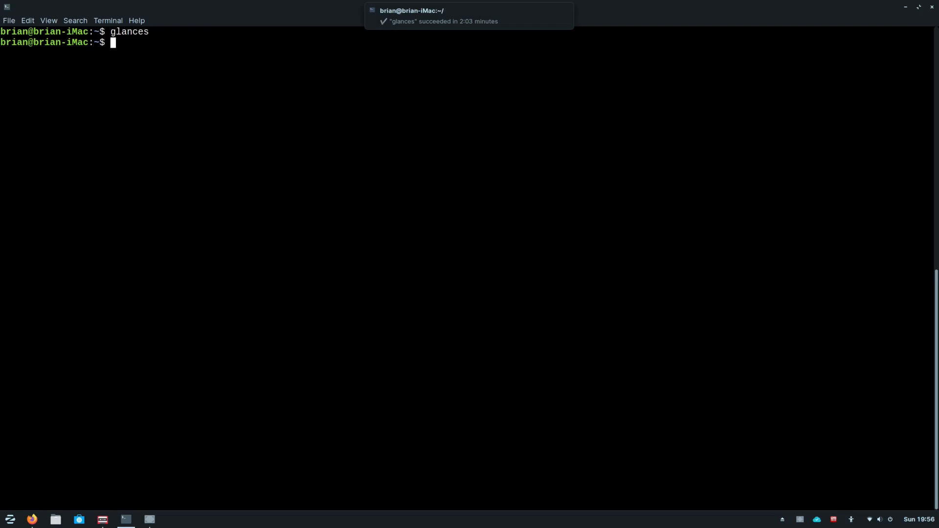
Step: Launch Glances in web server mode with 'glances -w', serving on port 61208
type("glances -w")
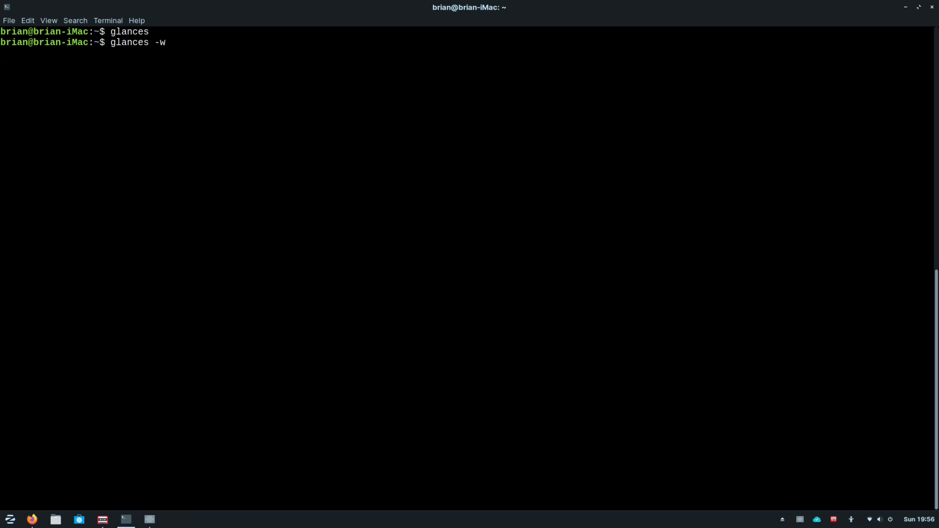
key("Return")
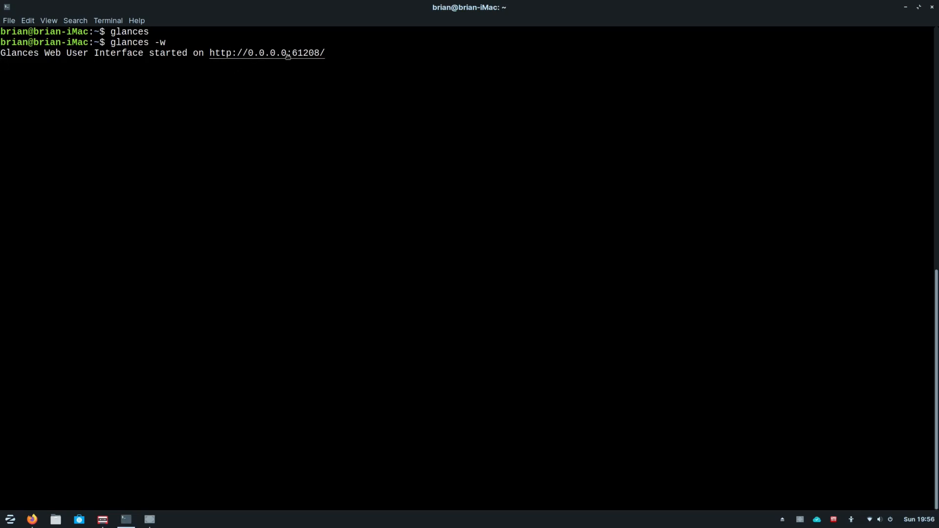
mouse_move(250, 155)
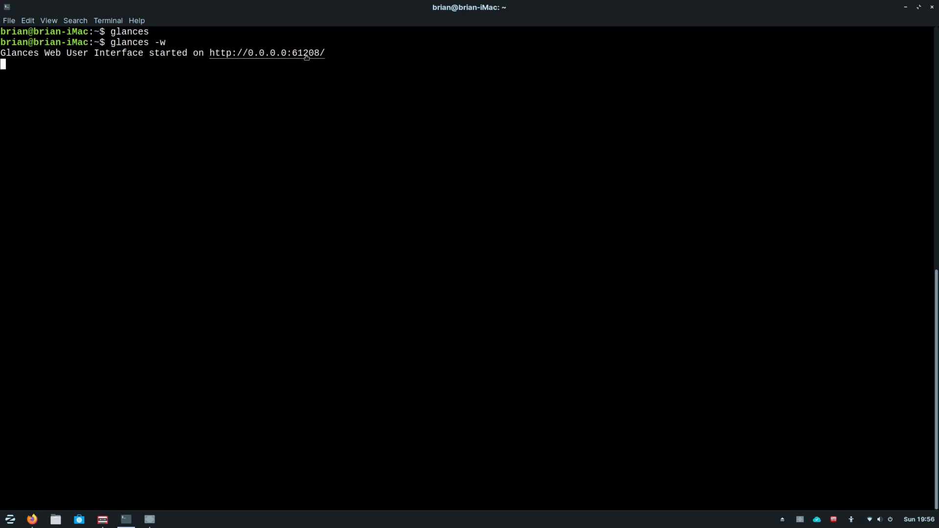
mouse_move(32, 520)
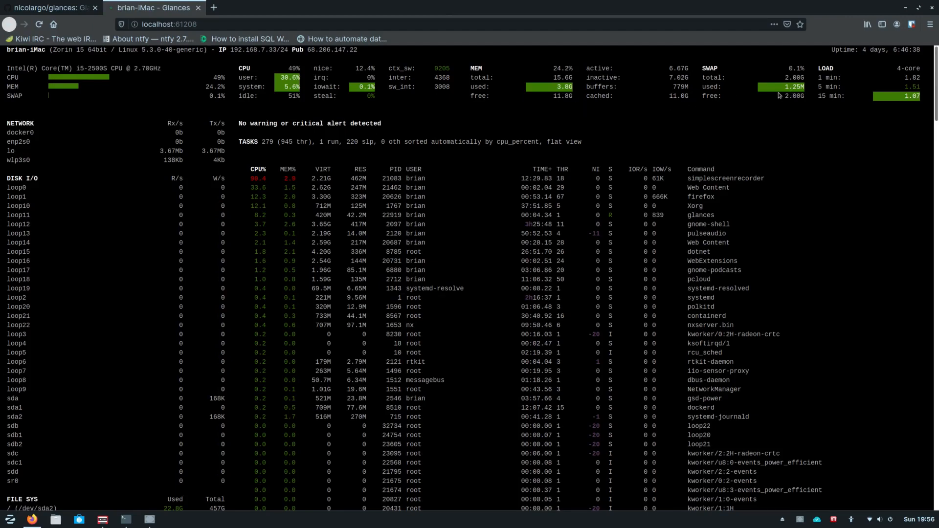
mouse_move(232, 139)
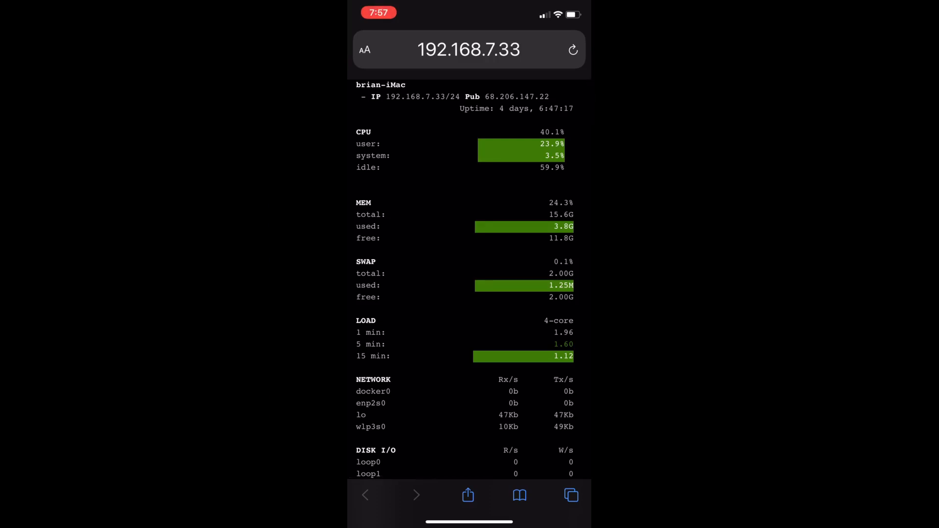
scroll("down", 3)
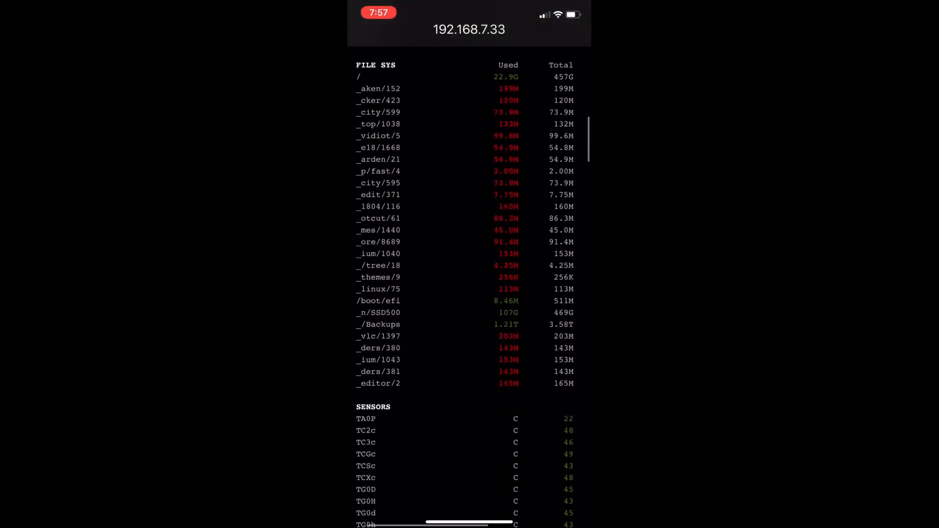
scroll("down", 3)
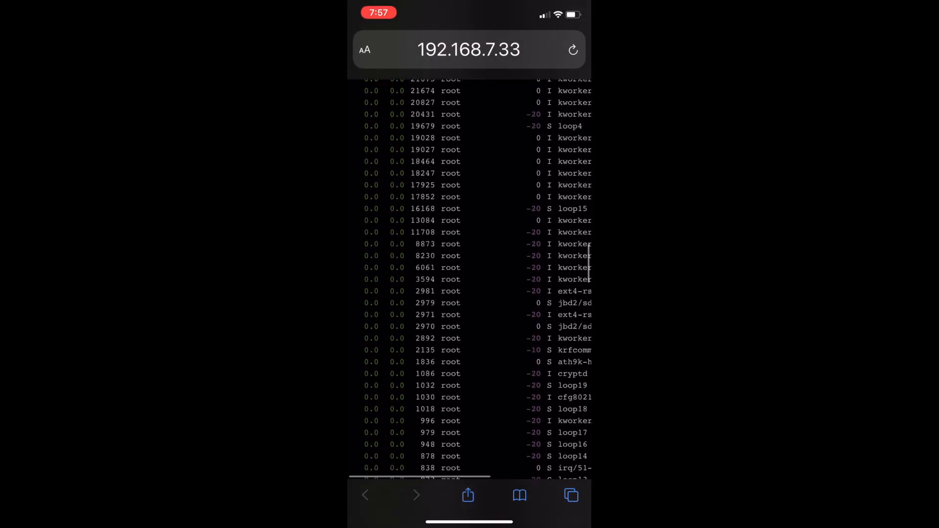
scroll("up", 3)
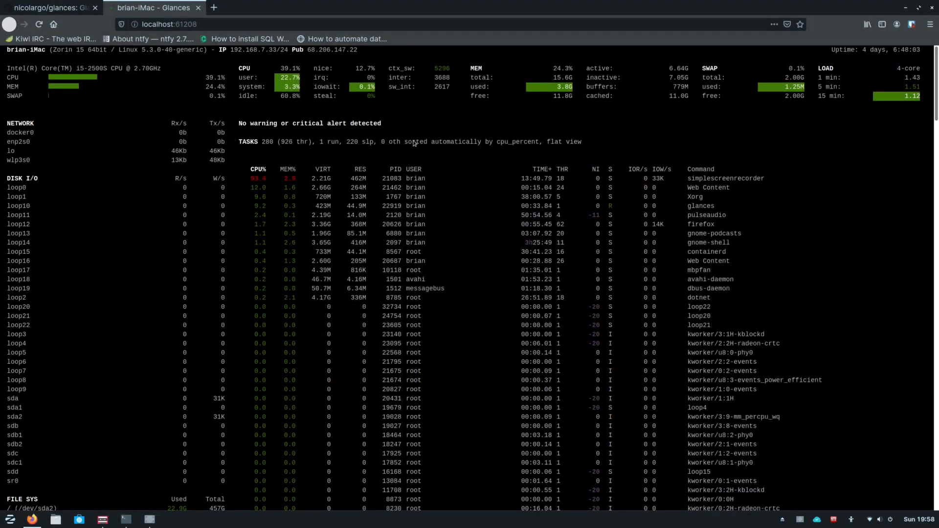
scroll("down", 3)
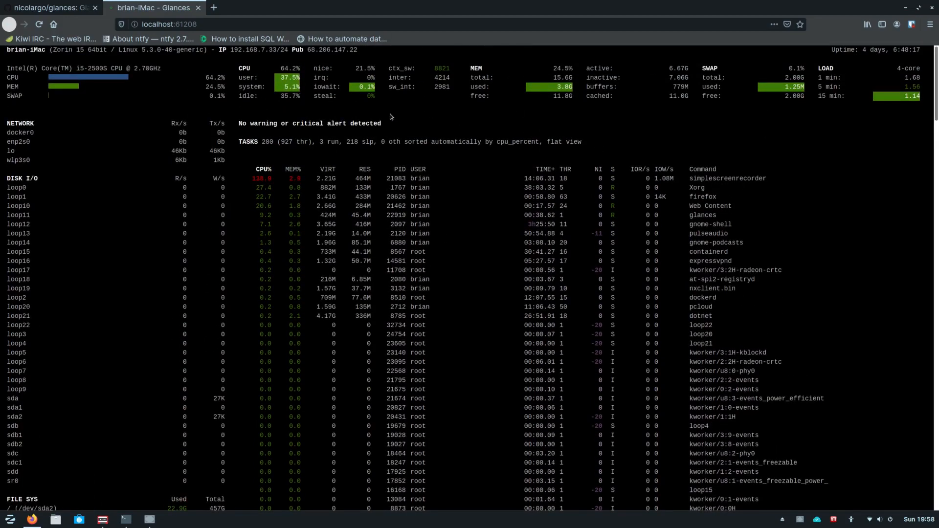
mouse_move(245, 107)
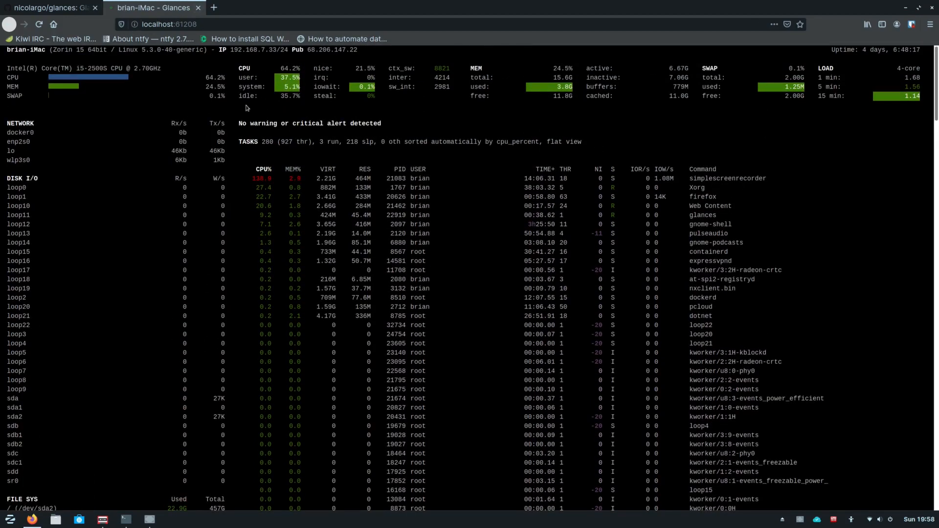